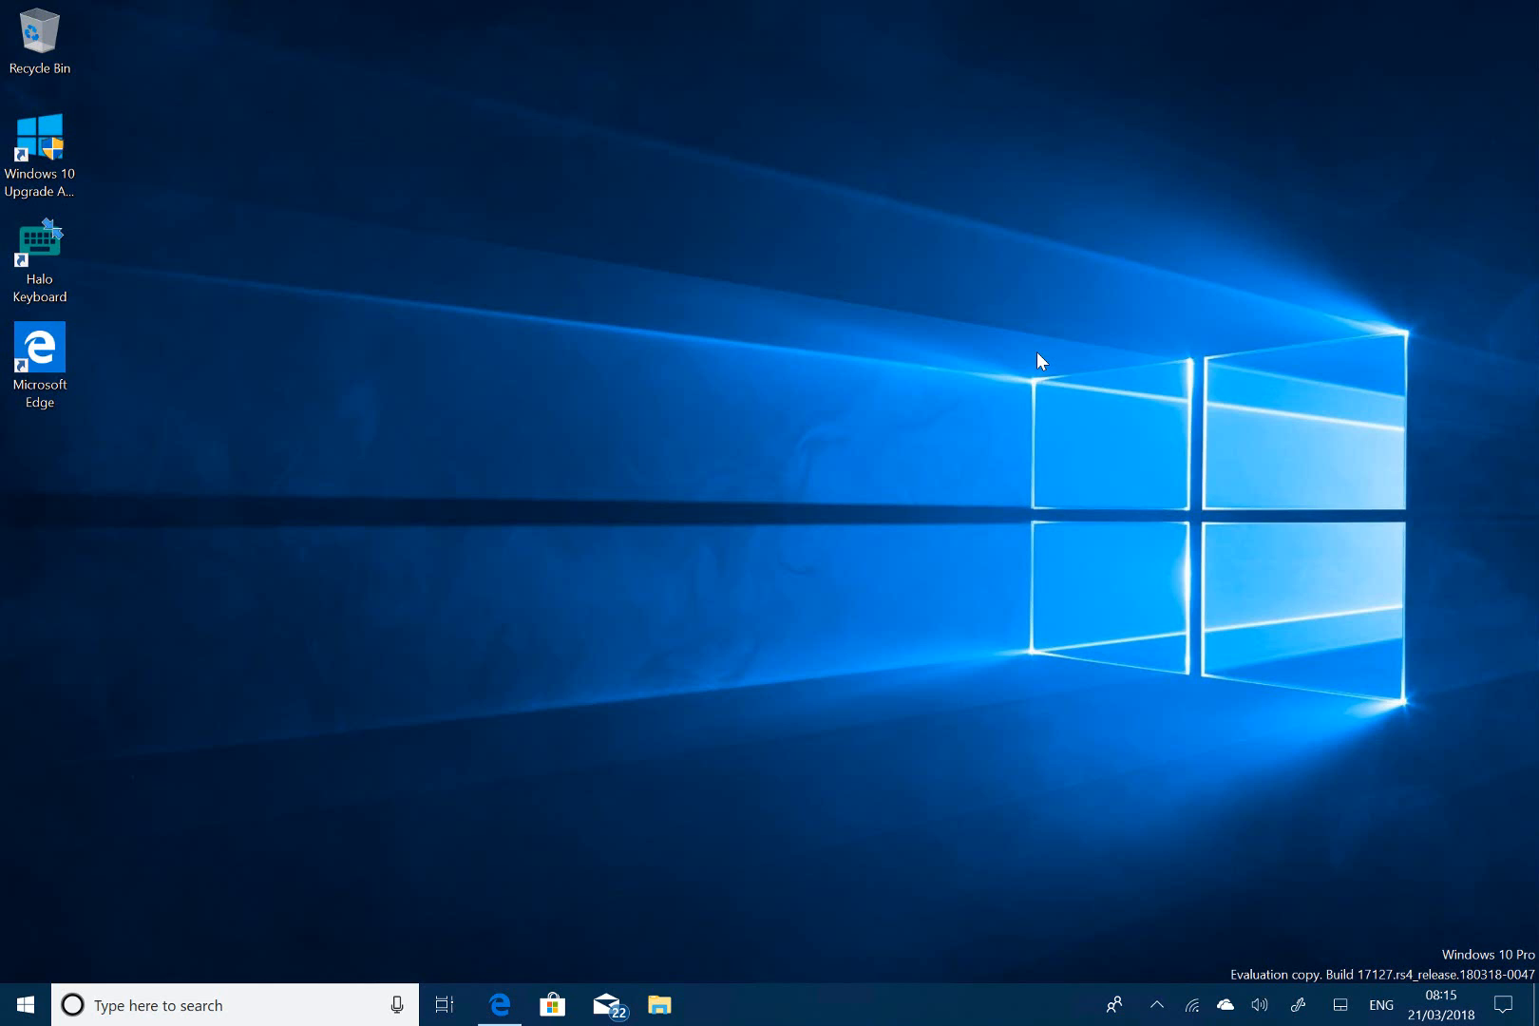
{"action": "mouse_move", "coordinate": [1202, 799]}
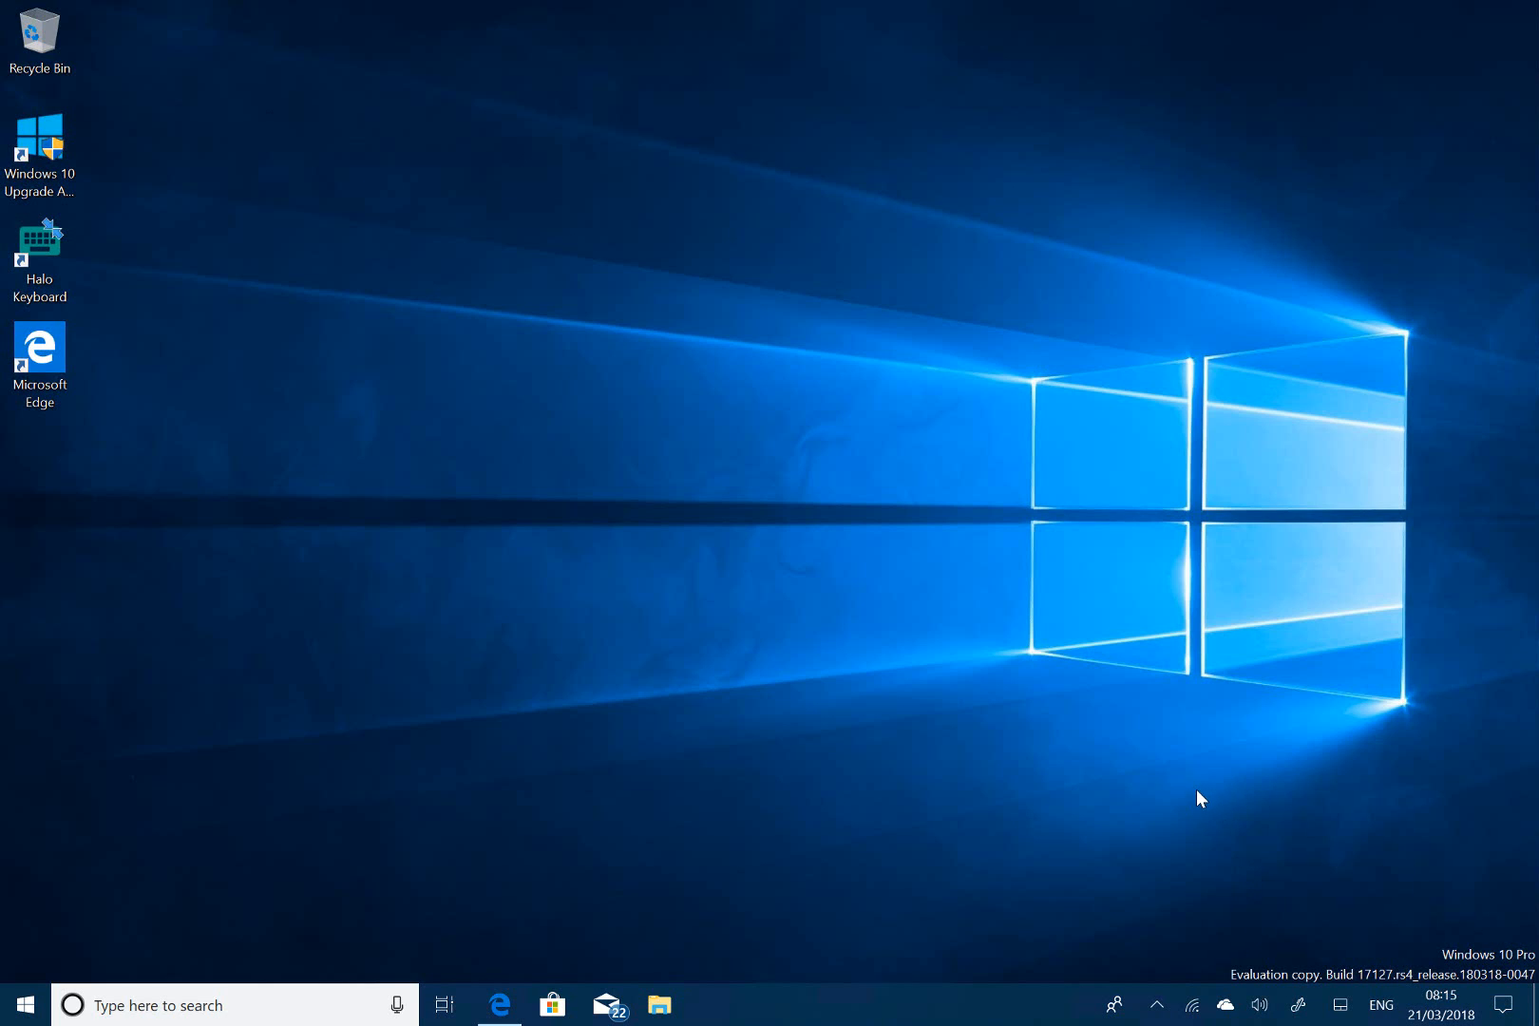
{"action": "mouse_move", "coordinate": [1239, 822]}
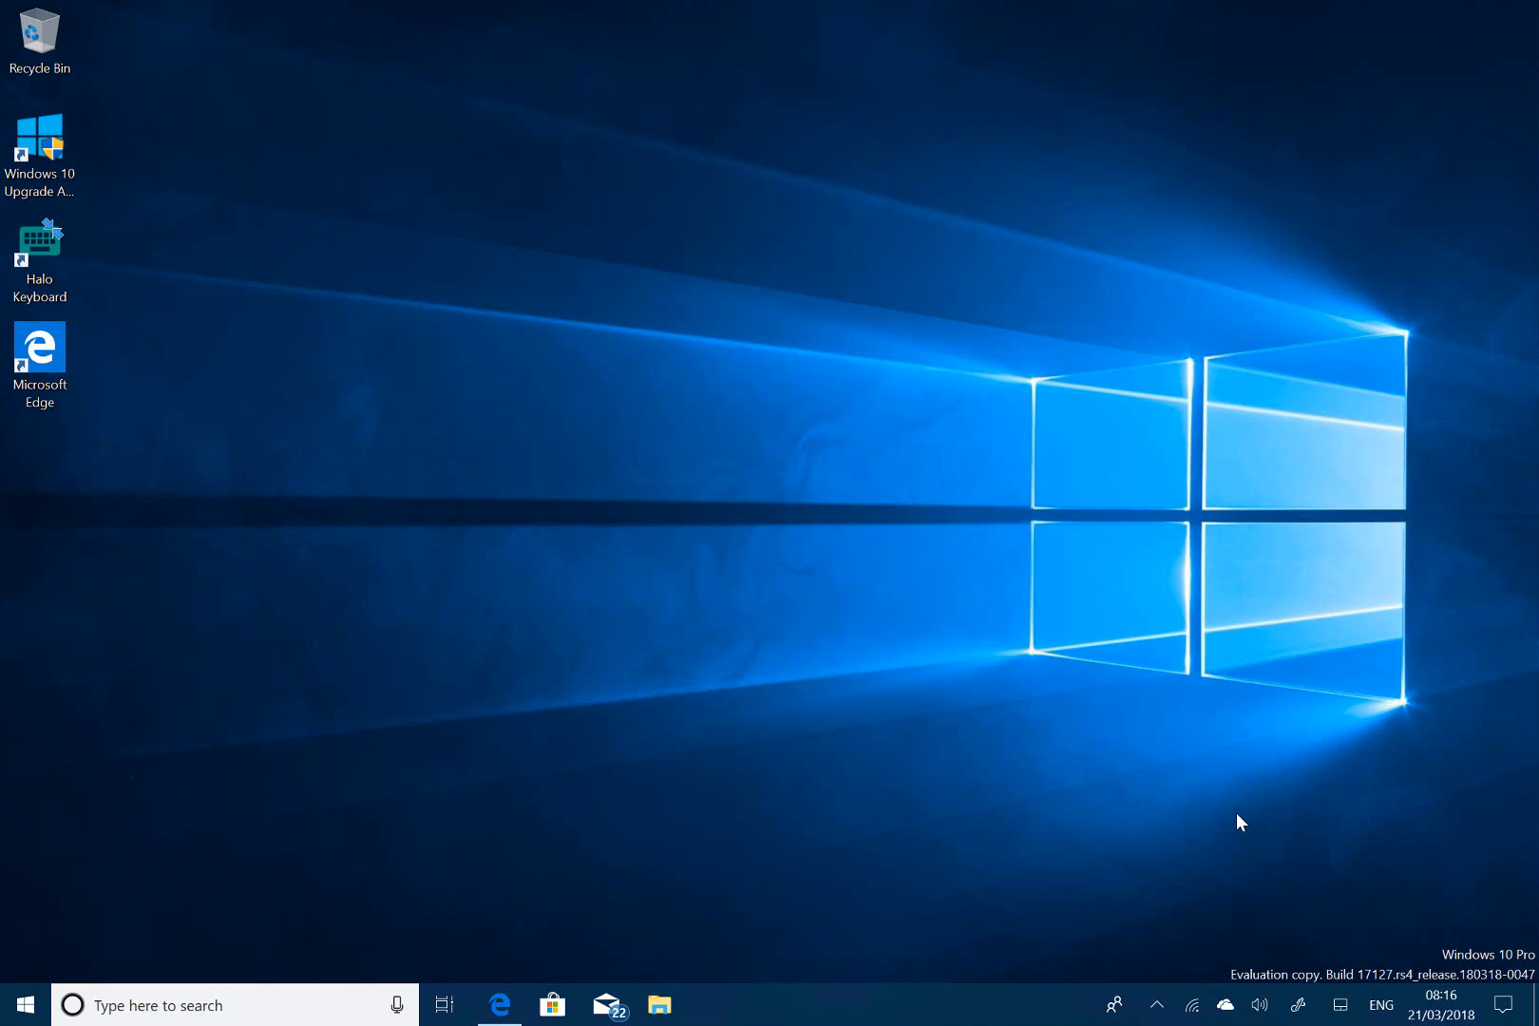
{"action": "mouse_move", "coordinate": [999, 781]}
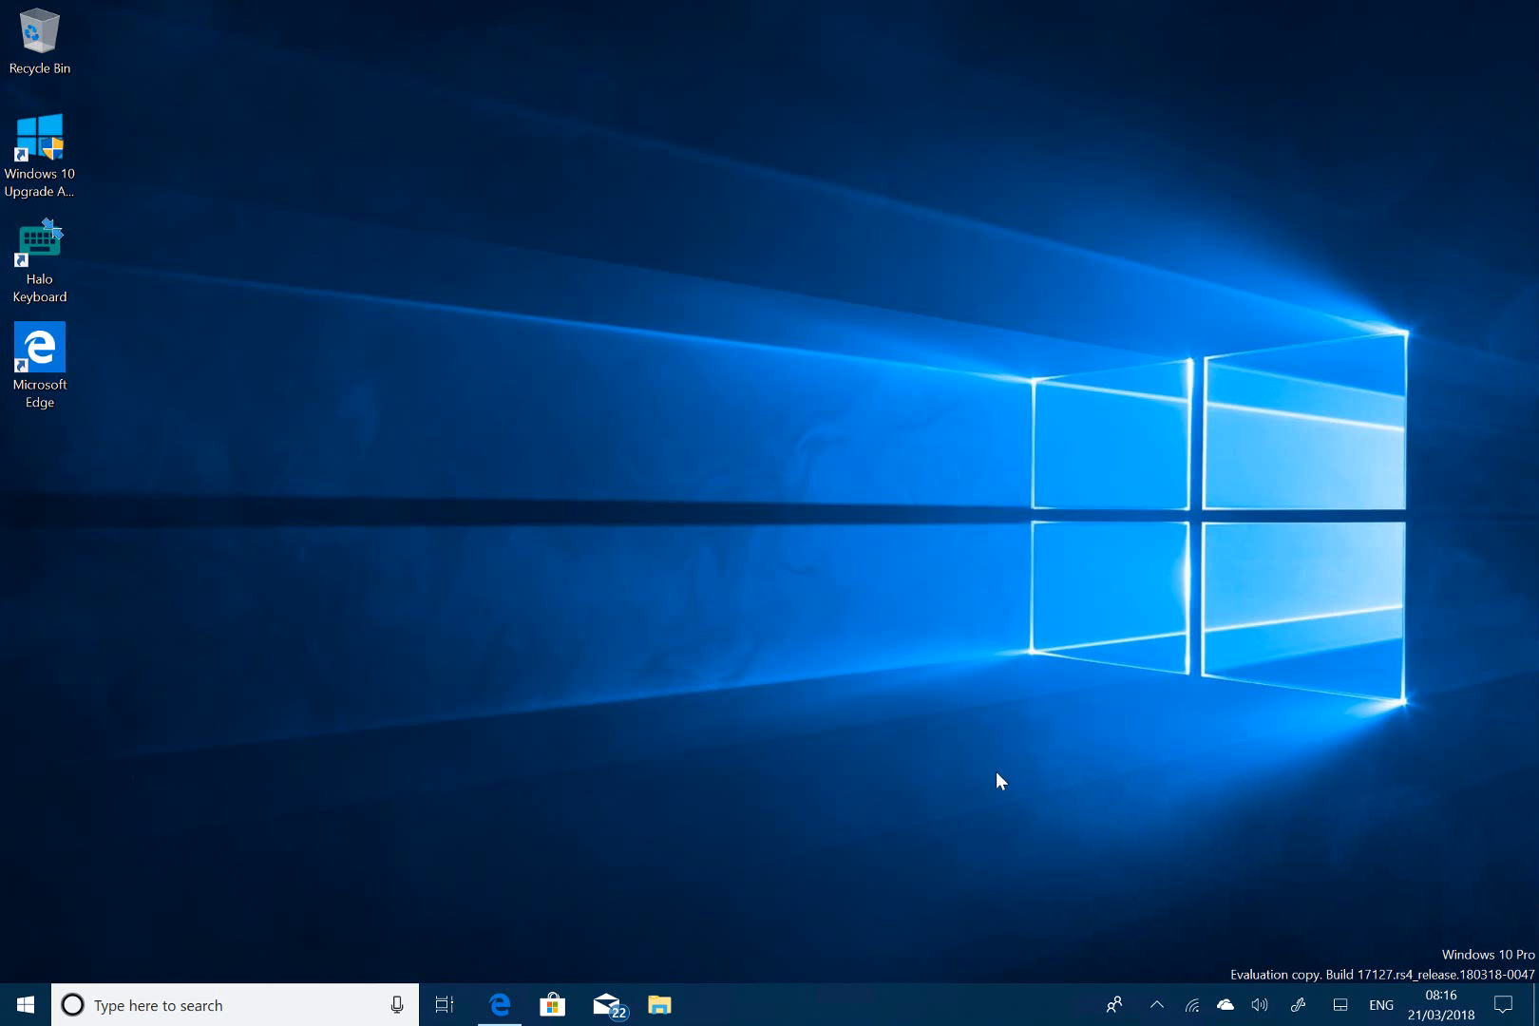
{"action": "mouse_move", "coordinate": [998, 785]}
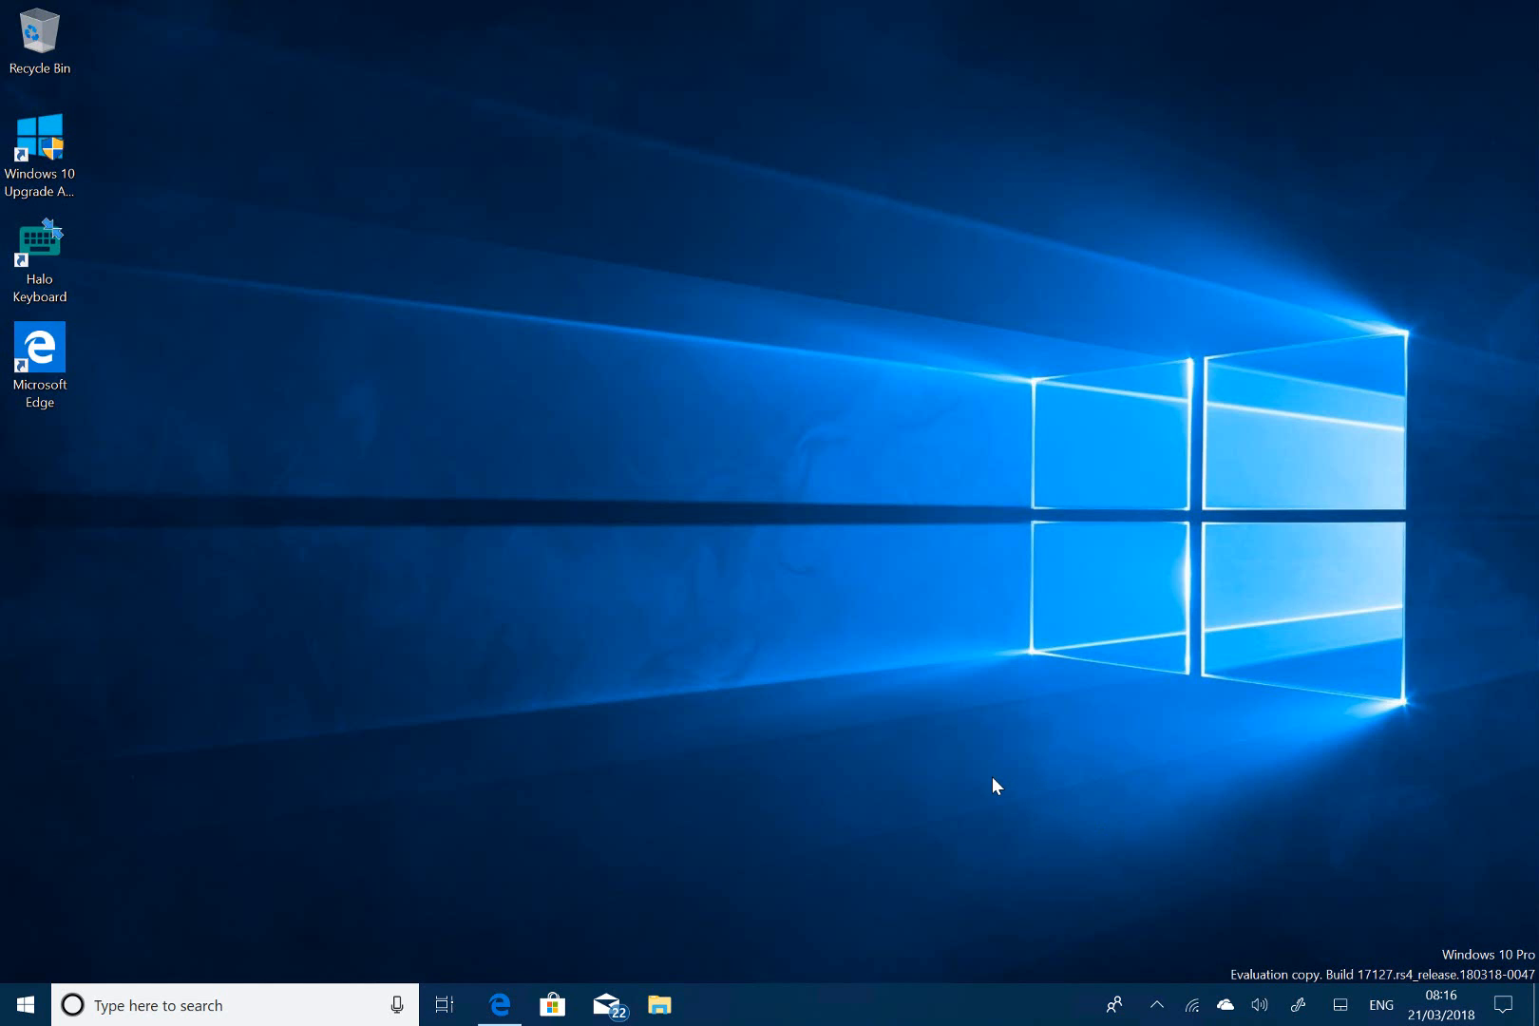
{"action": "mouse_move", "coordinate": [661, 899]}
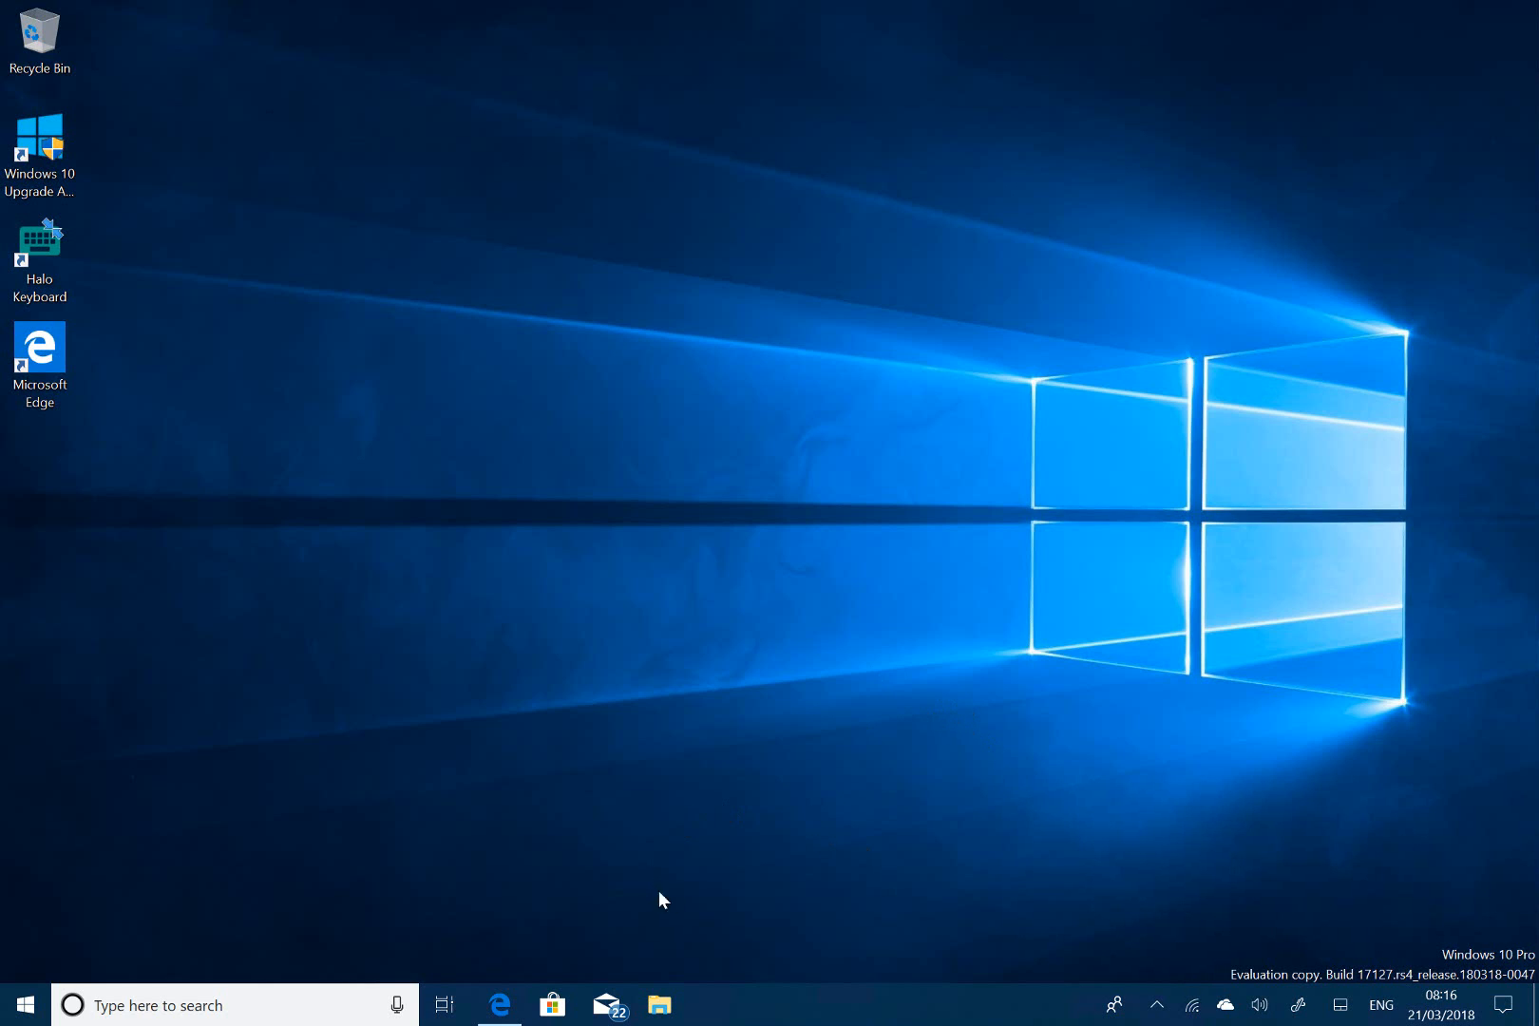
{"action": "mouse_move", "coordinate": [579, 744]}
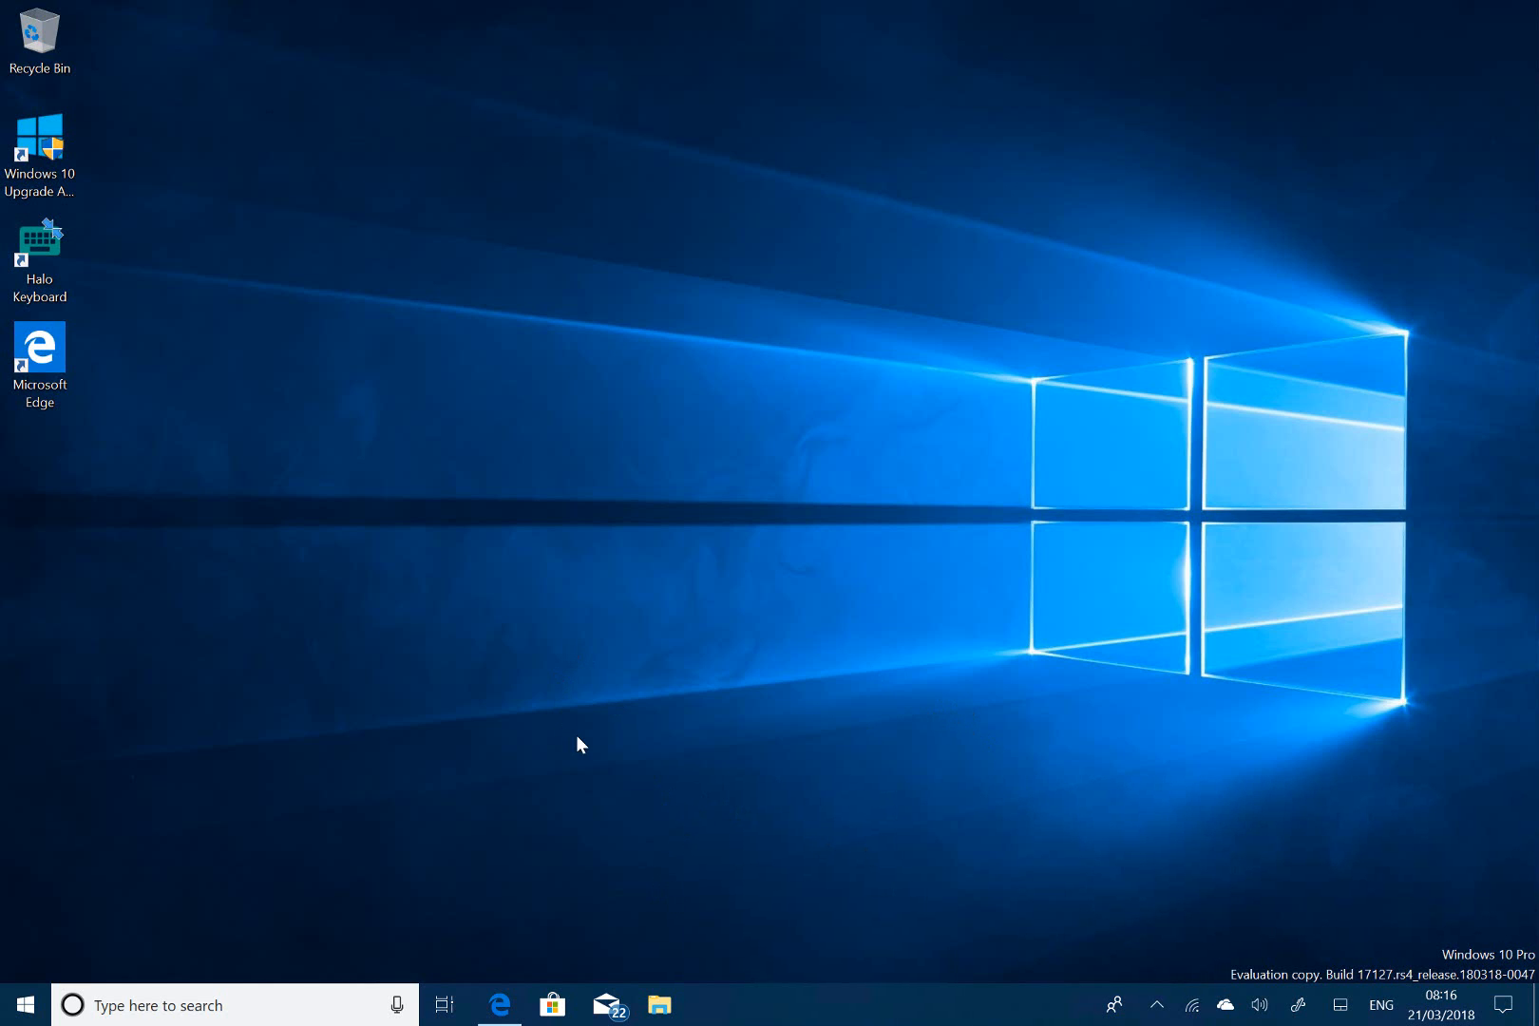
{"action": "mouse_move", "coordinate": [635, 795]}
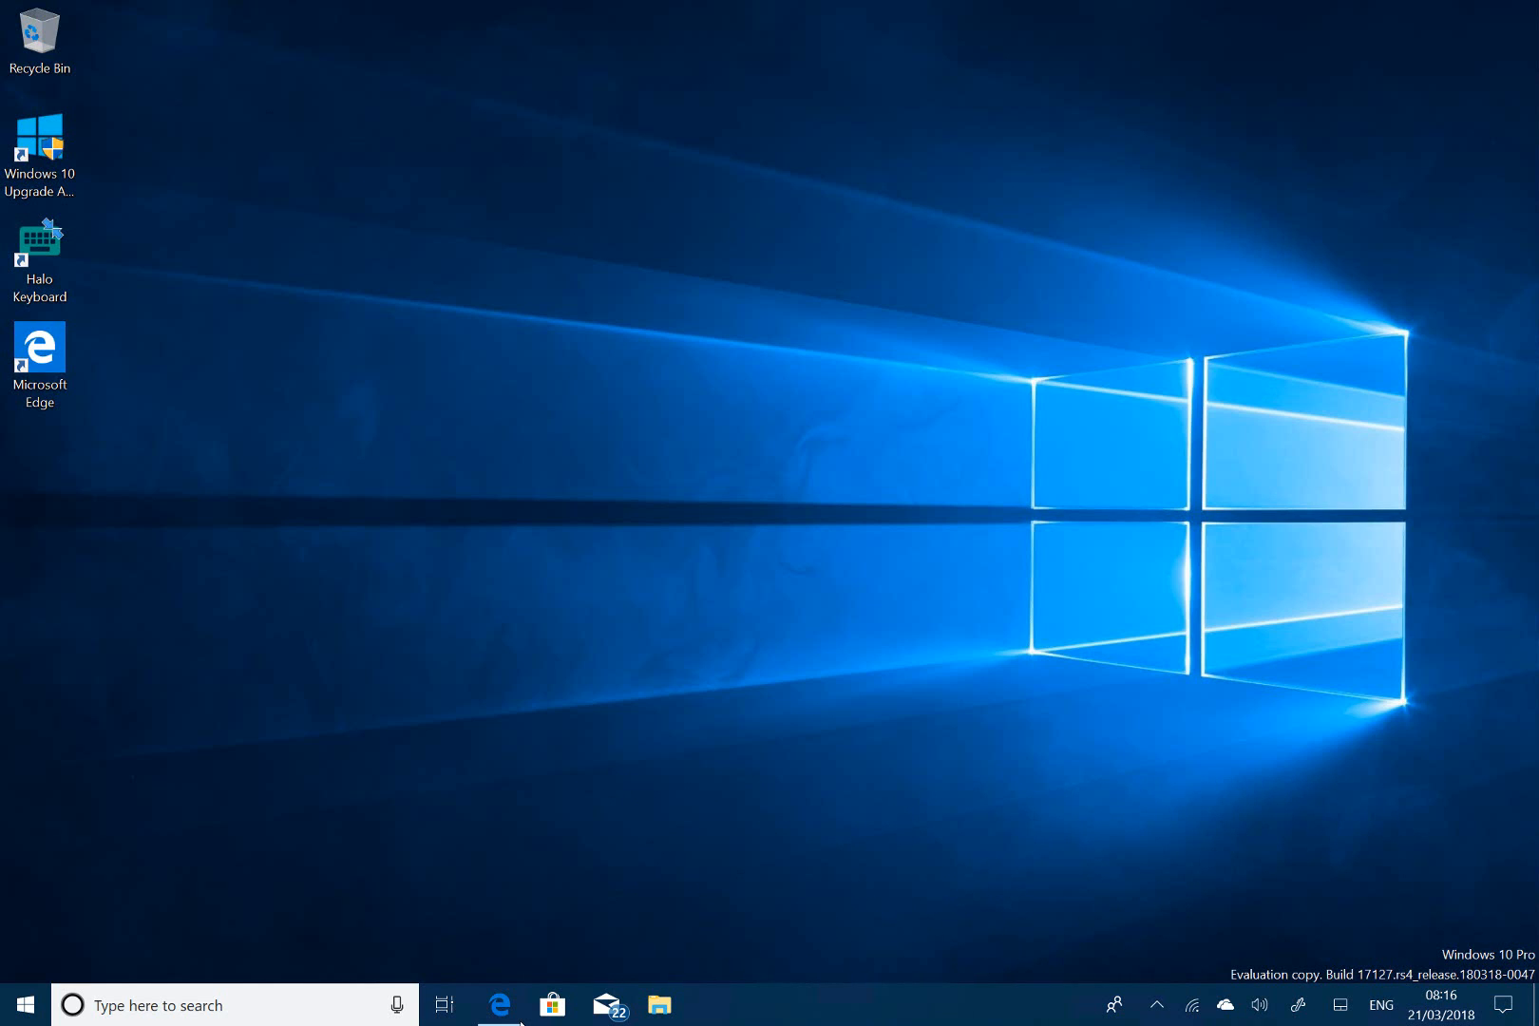
{"action": "mouse_move", "coordinate": [259, 1016]}
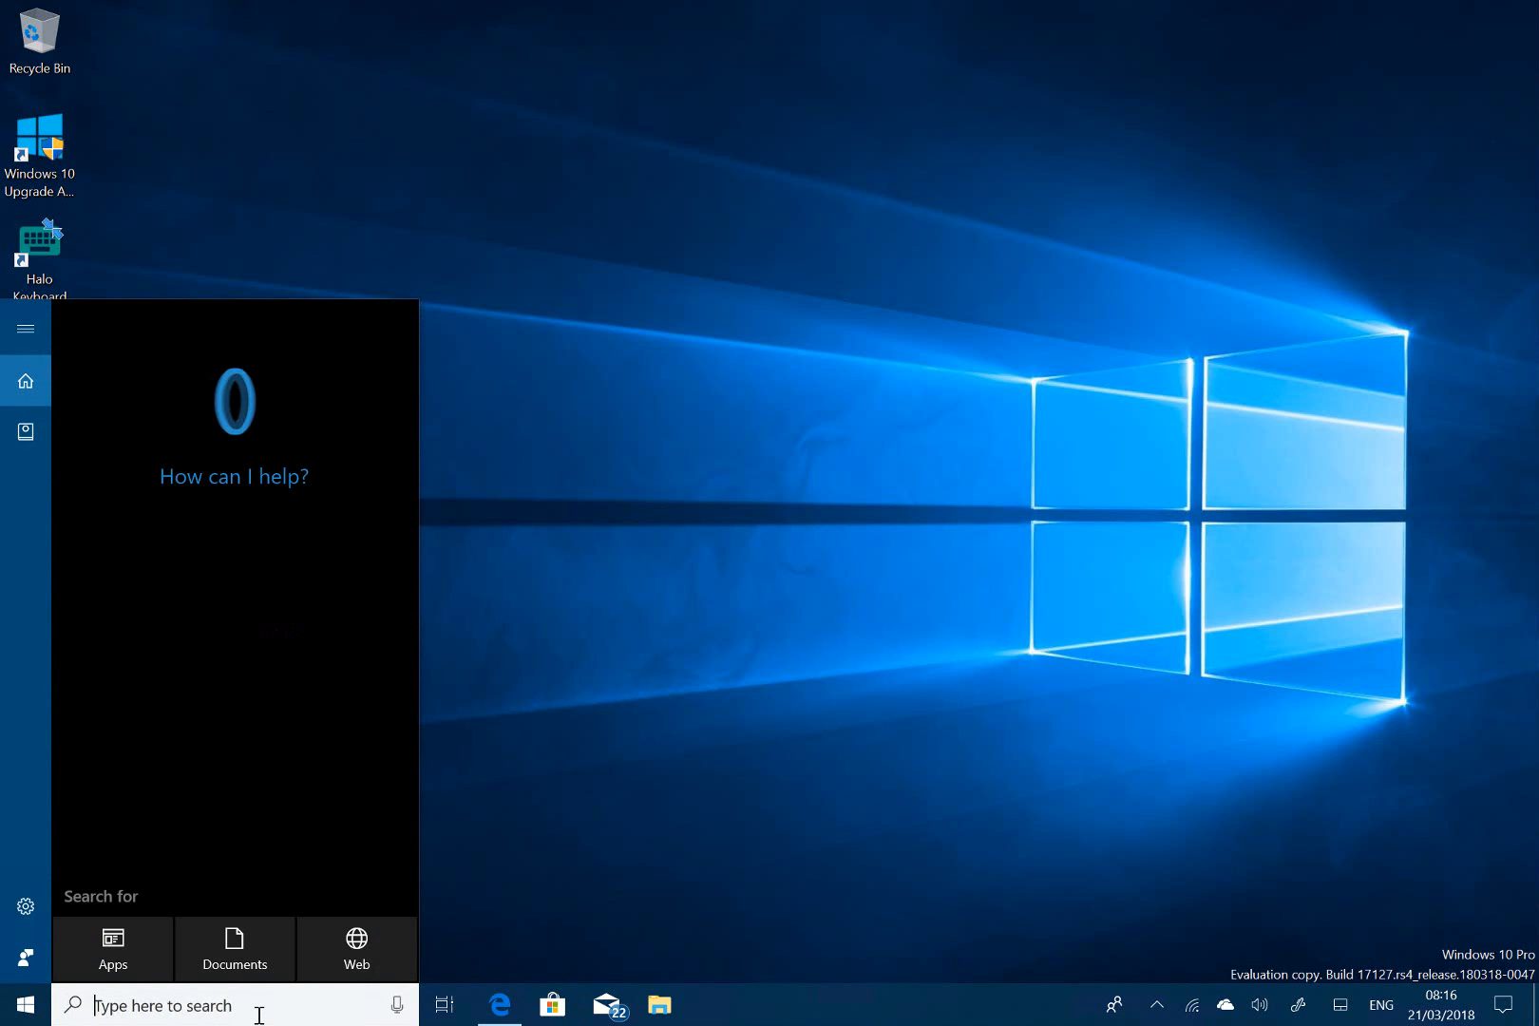
- Show Cortana's Notebook profile page with the Organiser tab's Lists and Reminders
{"action": "left_click", "coordinate": [26, 431]}
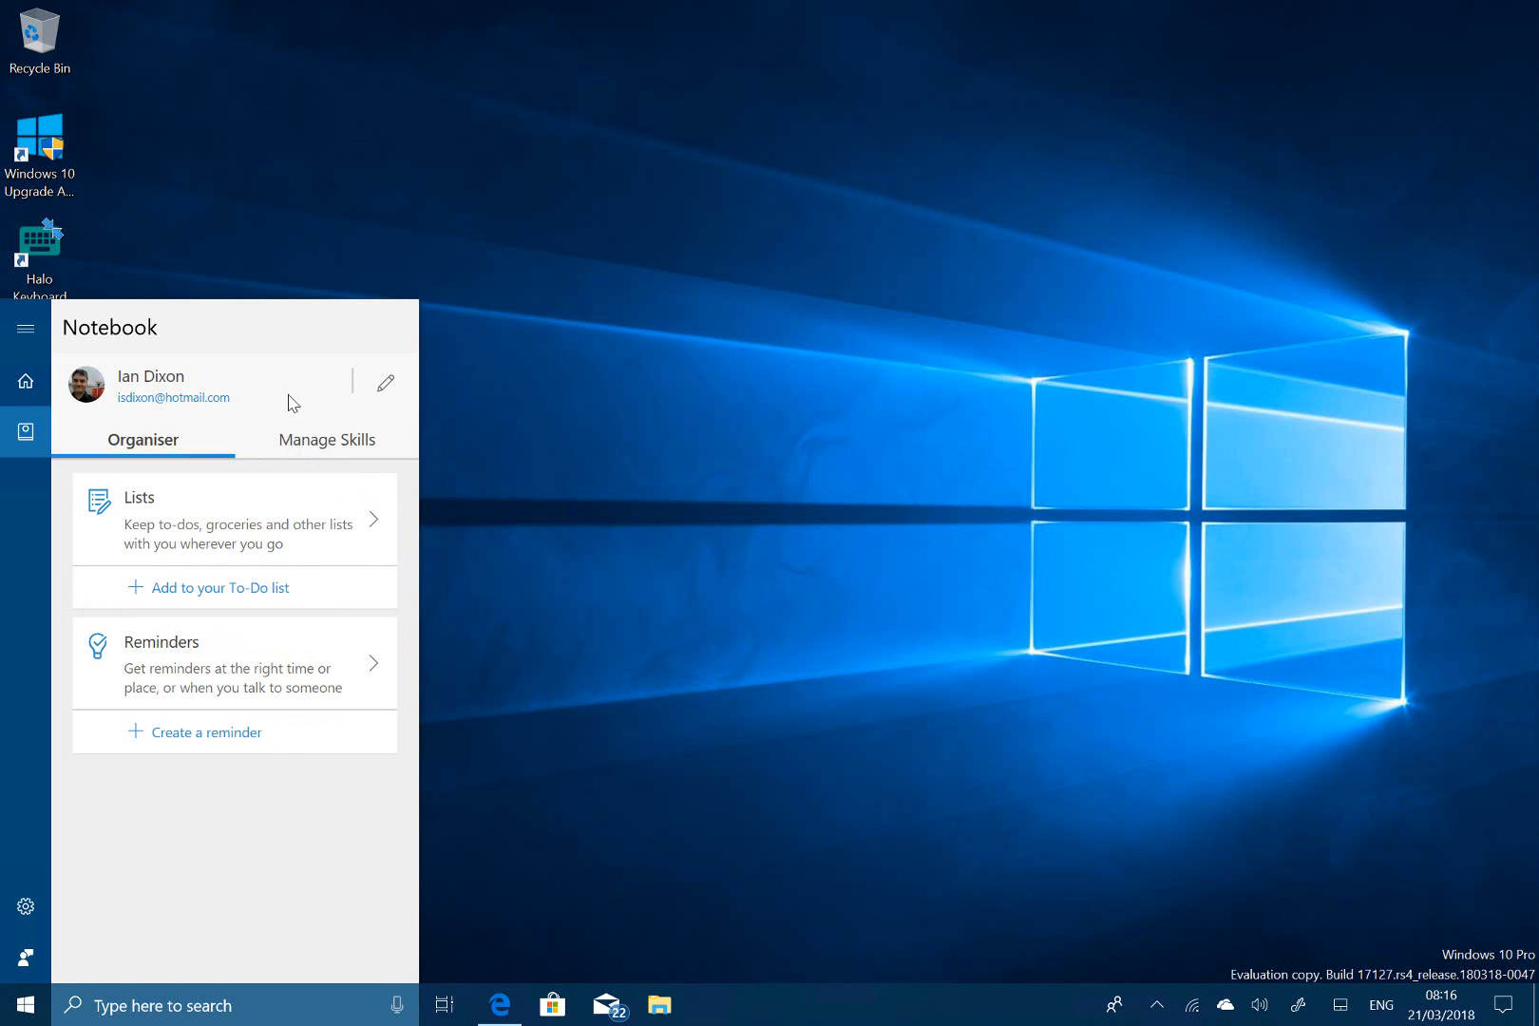
{"action": "mouse_move", "coordinate": [270, 347]}
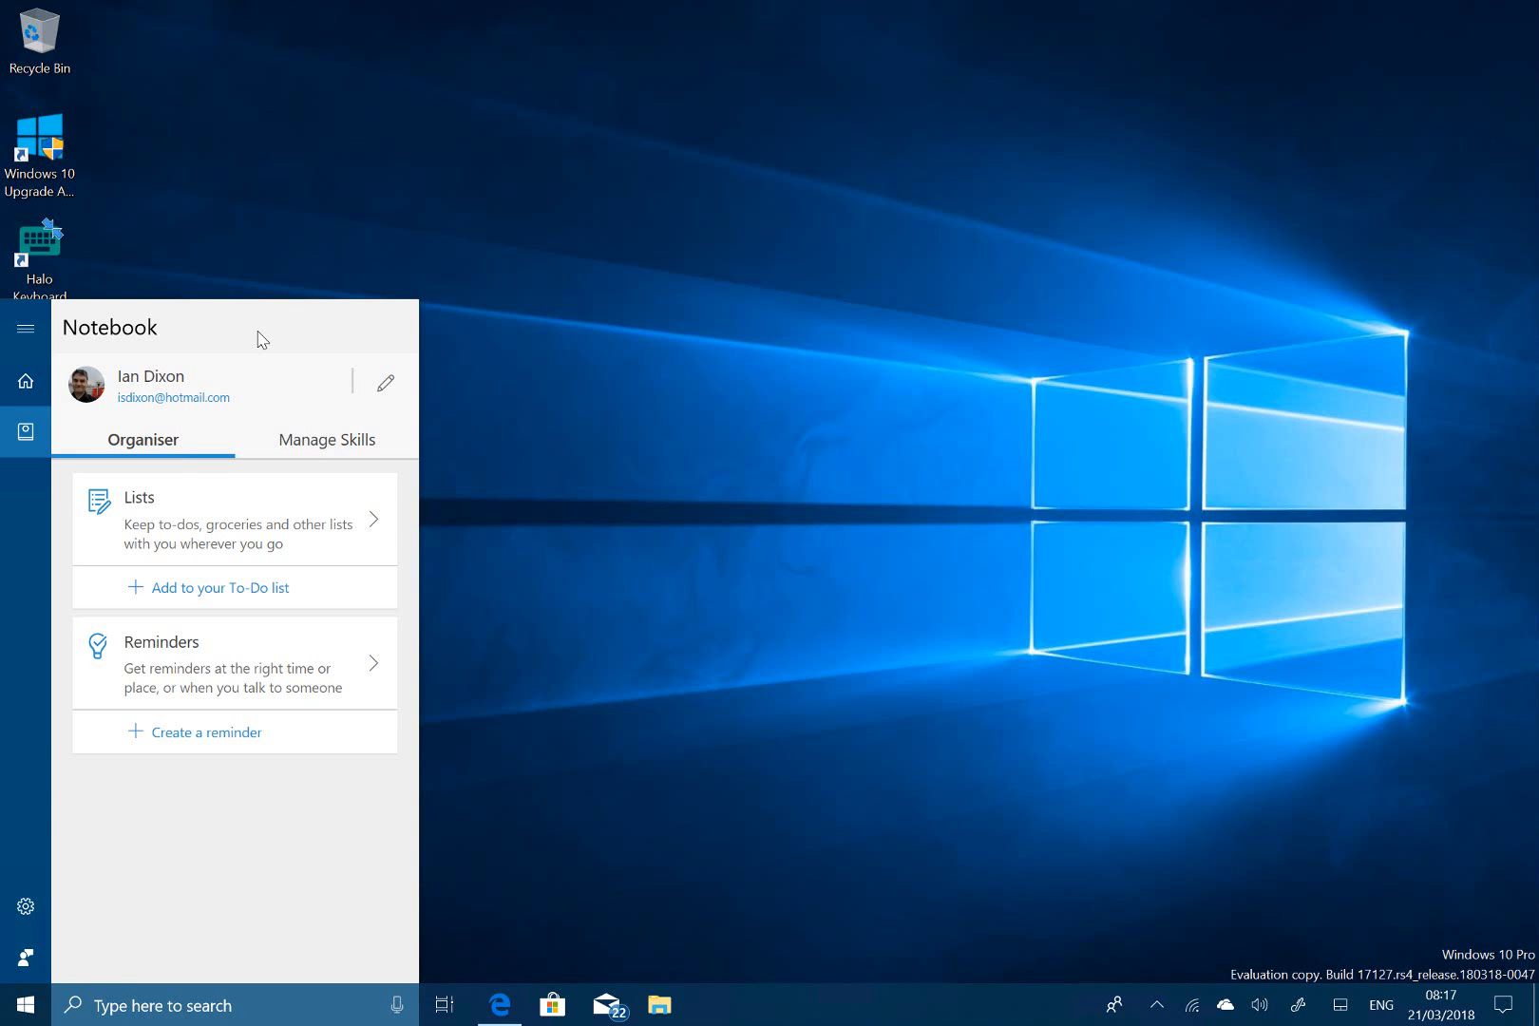
- Dismiss the Cortana Notebook panel by clicking on the empty desktop
{"action": "left_click", "coordinate": [325, 439]}
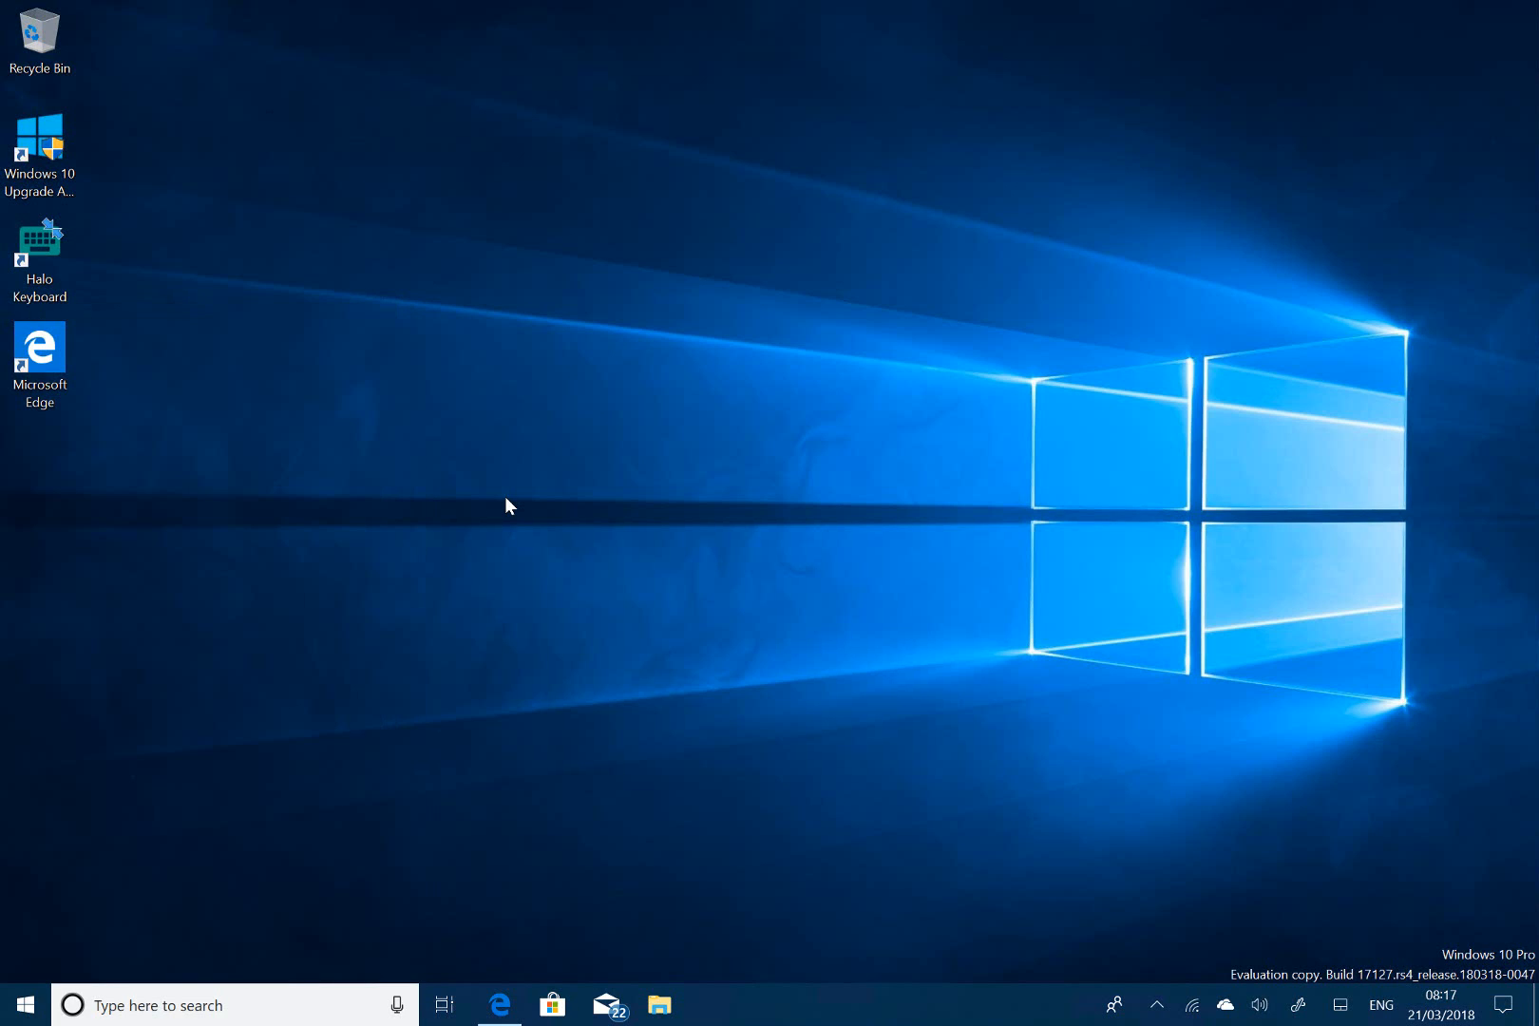
{"action": "mouse_move", "coordinate": [473, 658]}
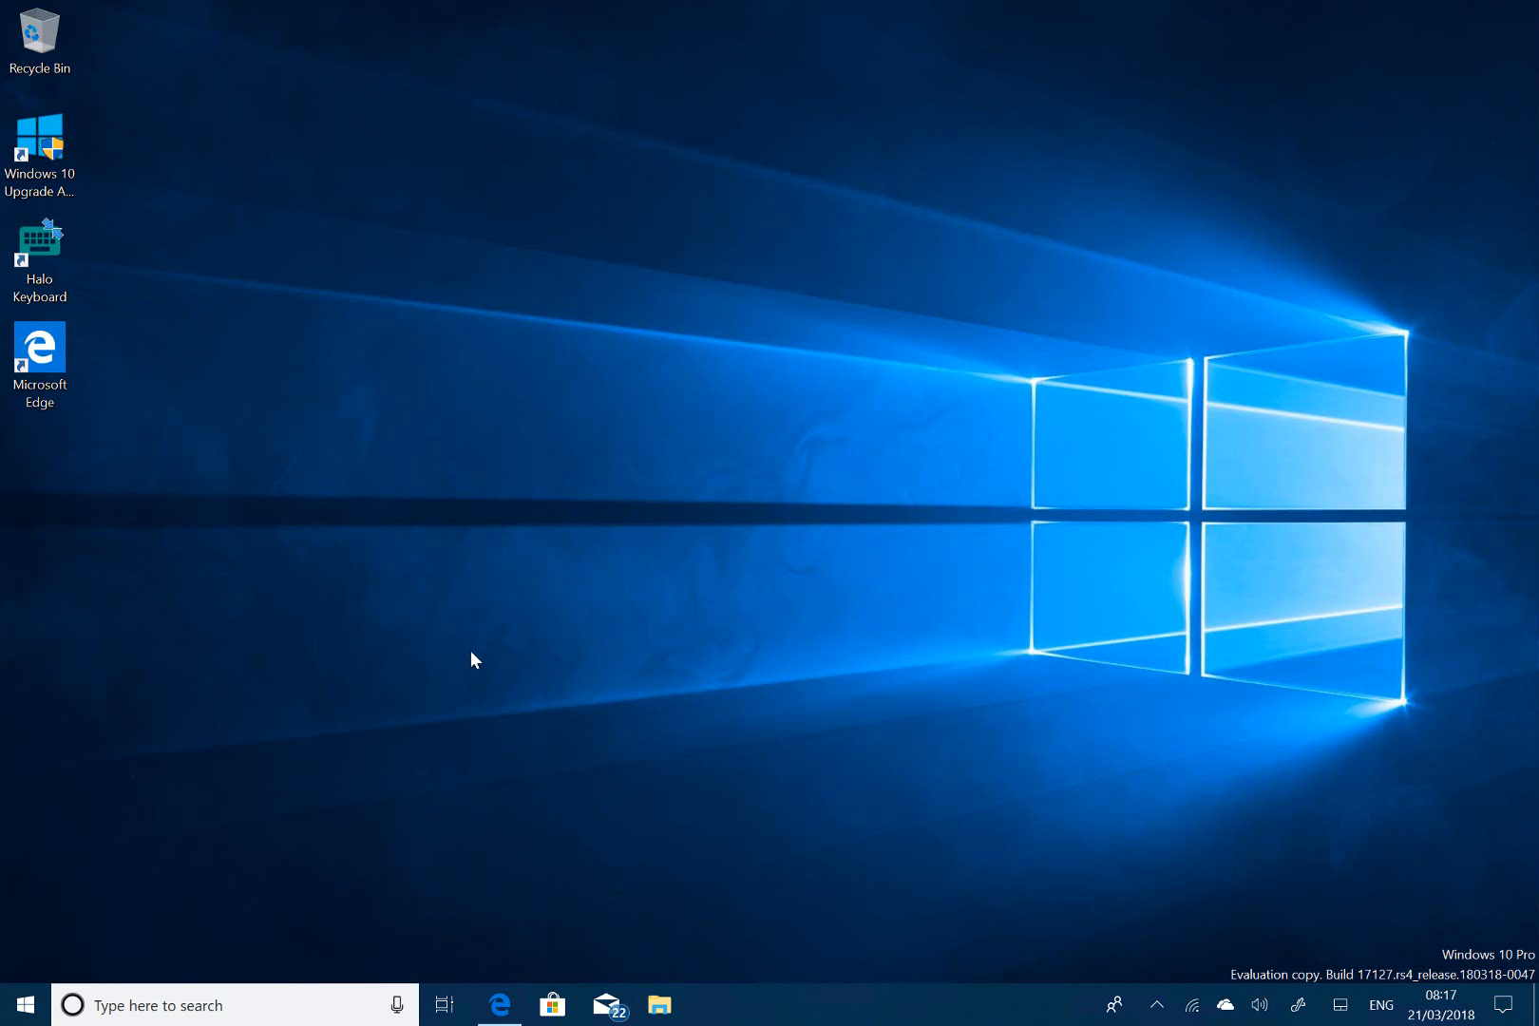